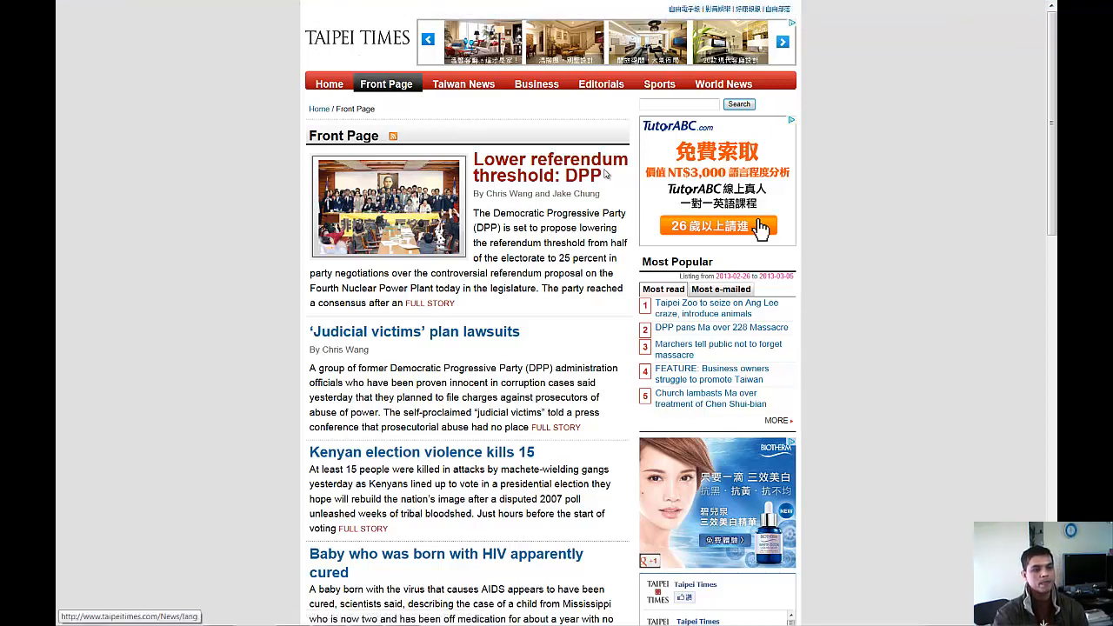
mouse_move(473, 161)
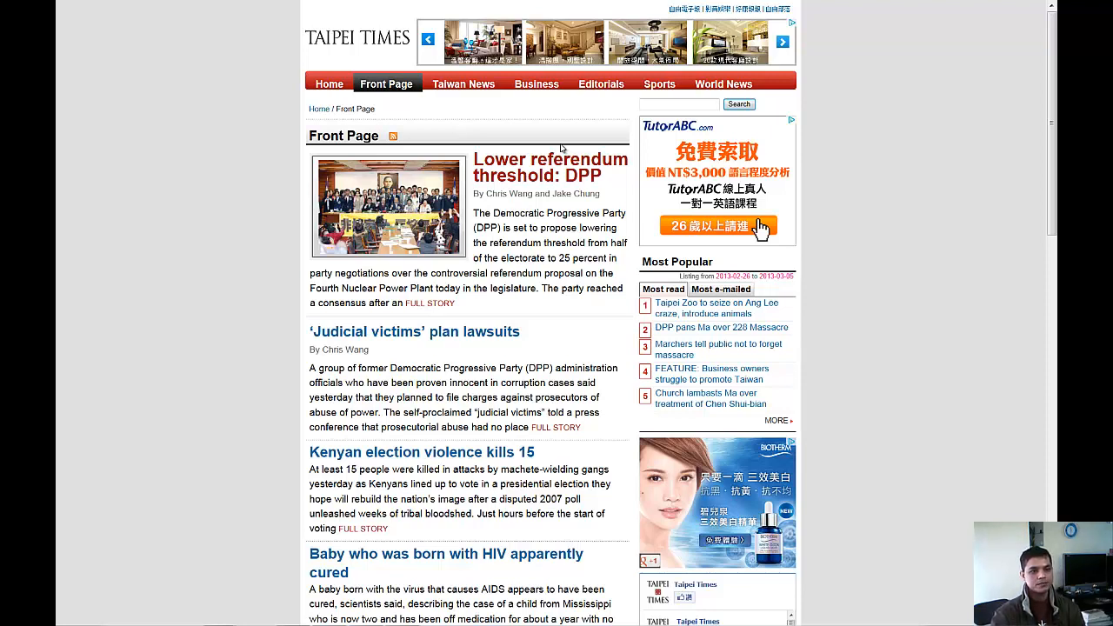
Scroll the Taipei Times front page down to the Kenyan election and HIV baby stories.
scroll("down", 3)
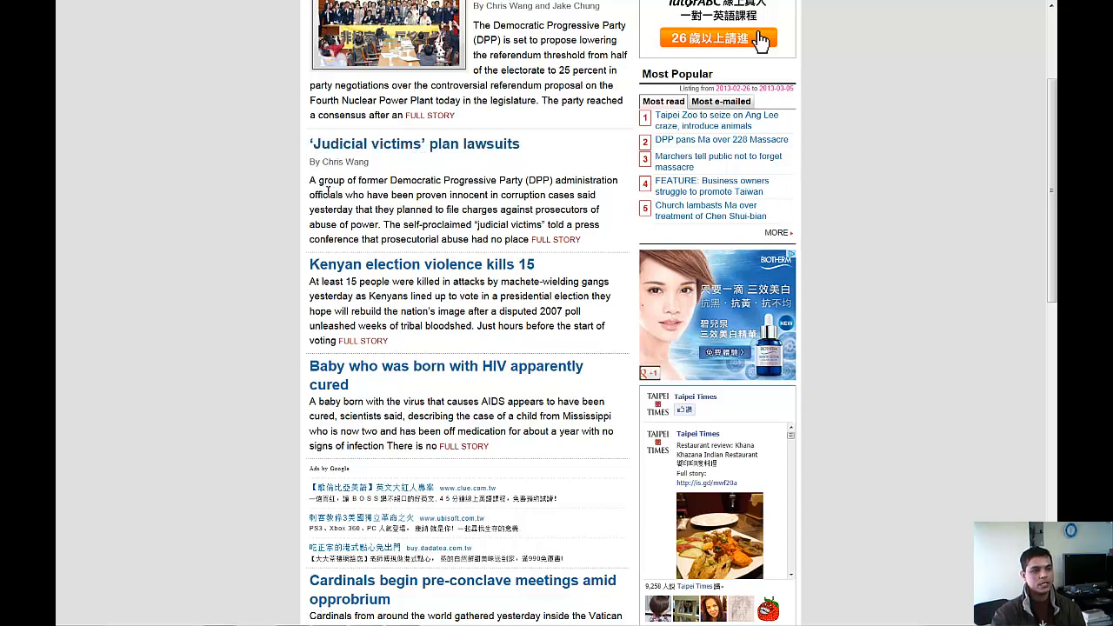
mouse_move(664, 232)
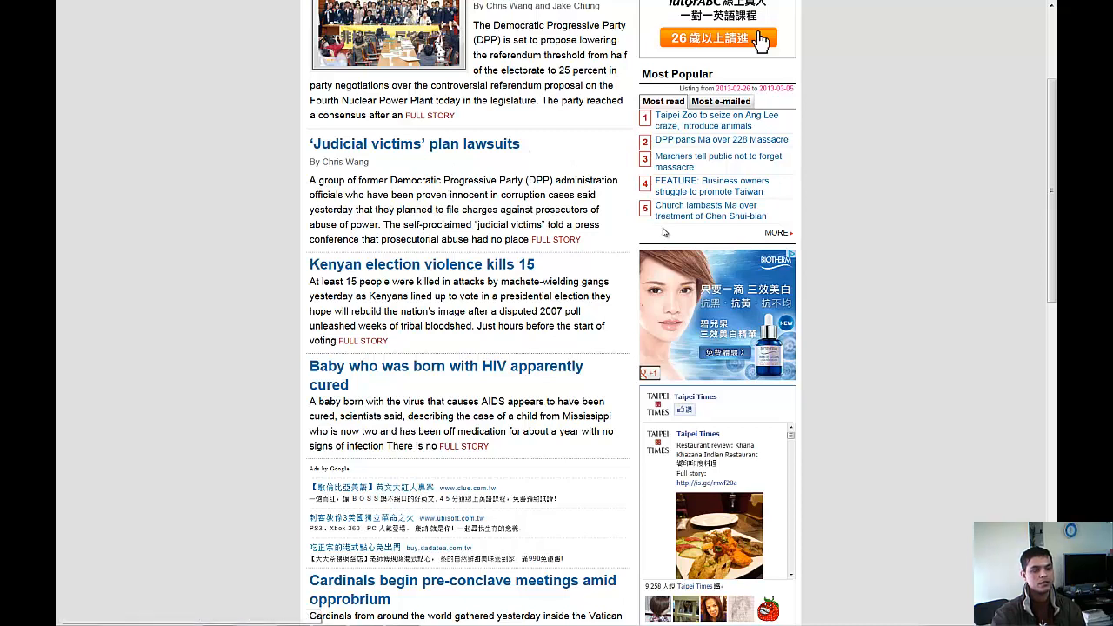
mouse_move(628, 234)
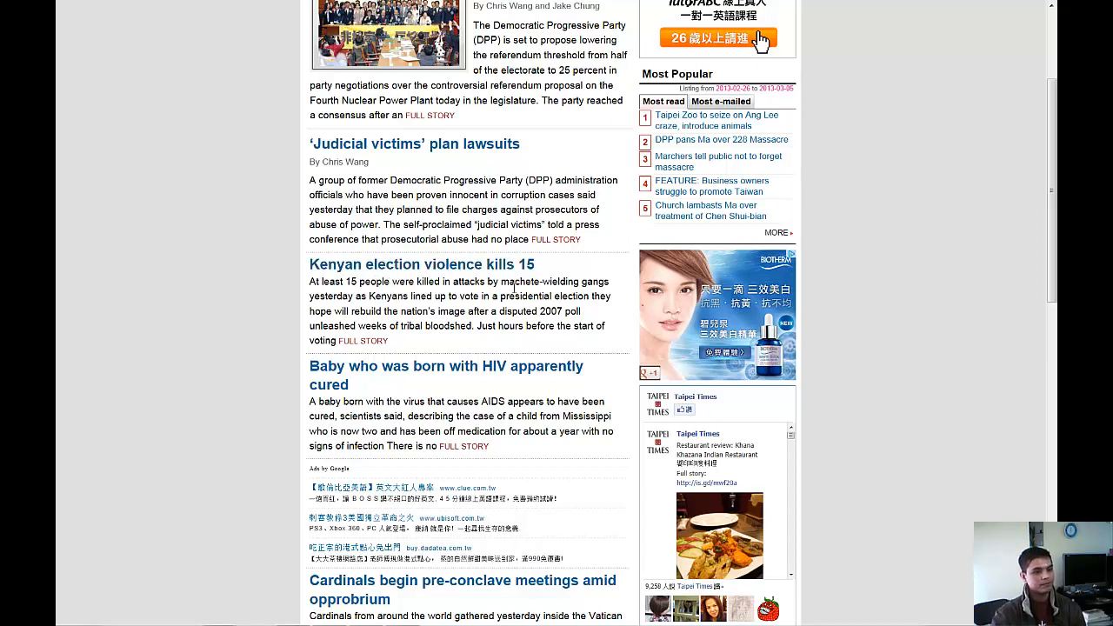
Scroll down to the Cardinals conclave, Taiwan–Netherlands baseball and nuclear flash mob headlines.
scroll("down", 3)
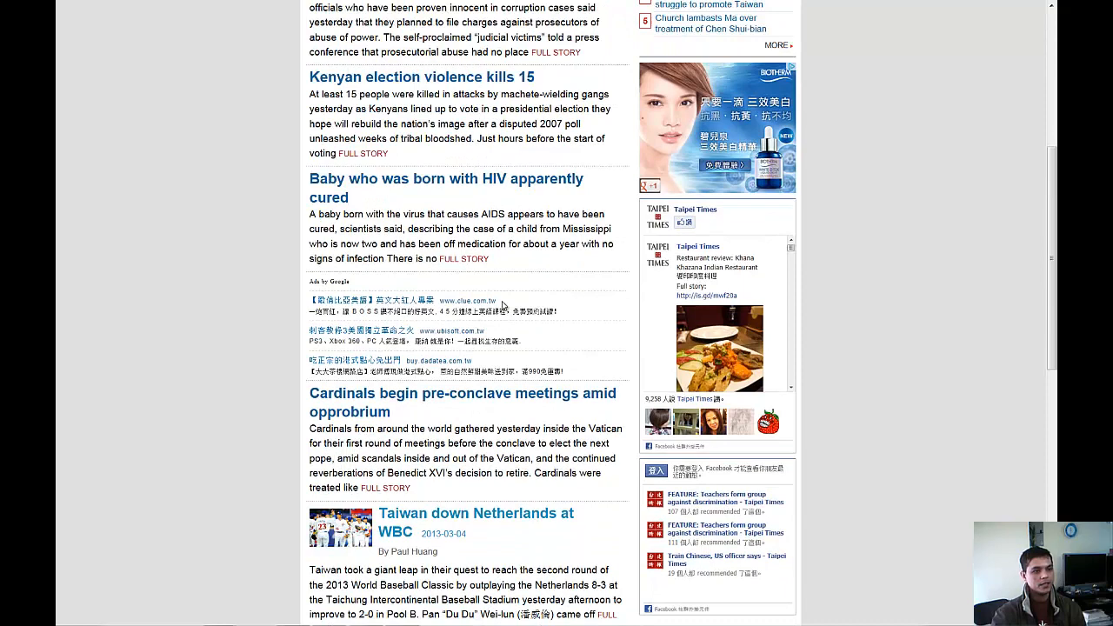
scroll("down", 3)
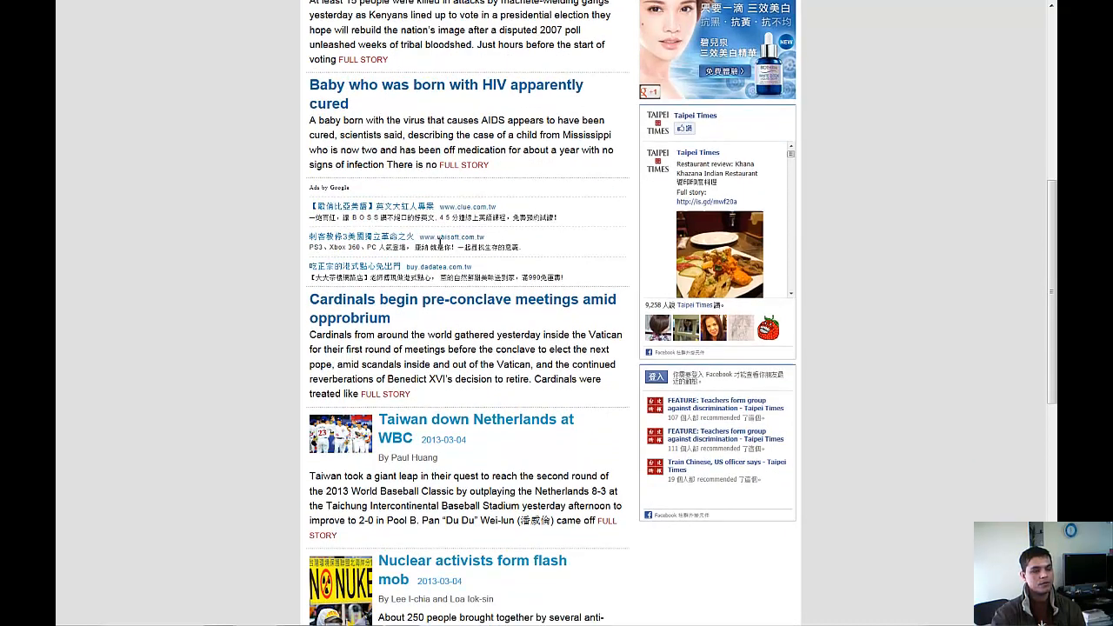
mouse_move(374, 96)
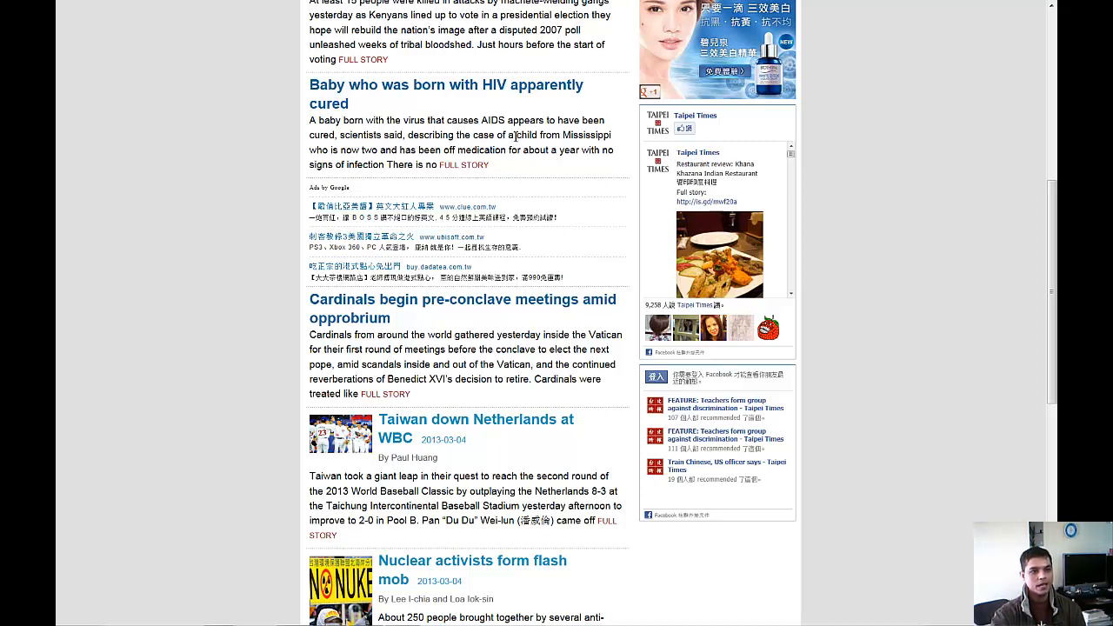
mouse_move(358, 180)
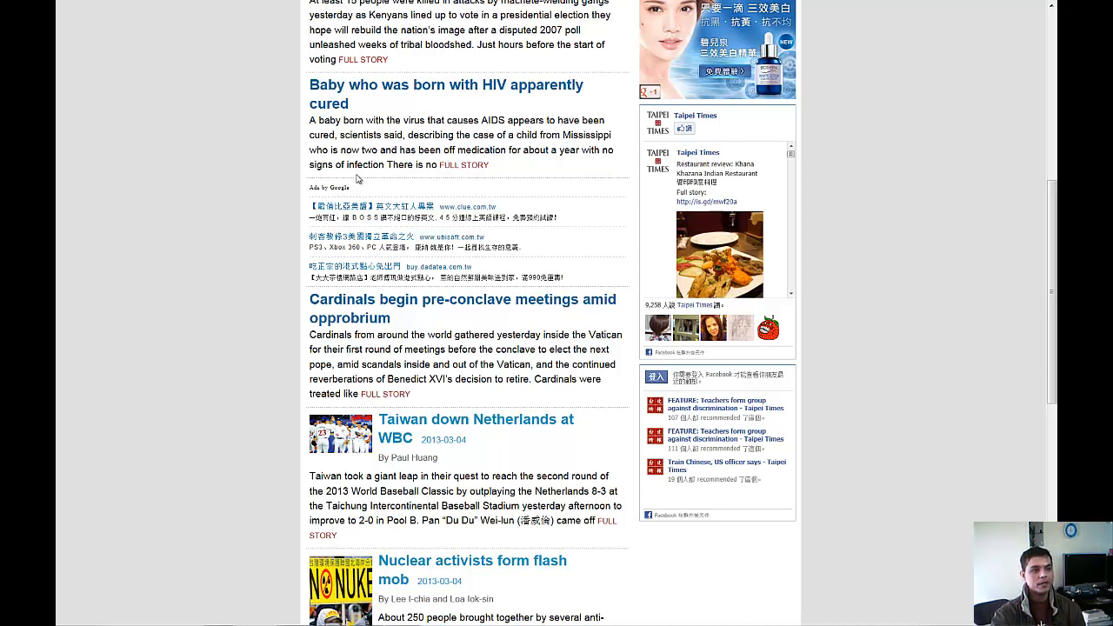
mouse_move(355, 162)
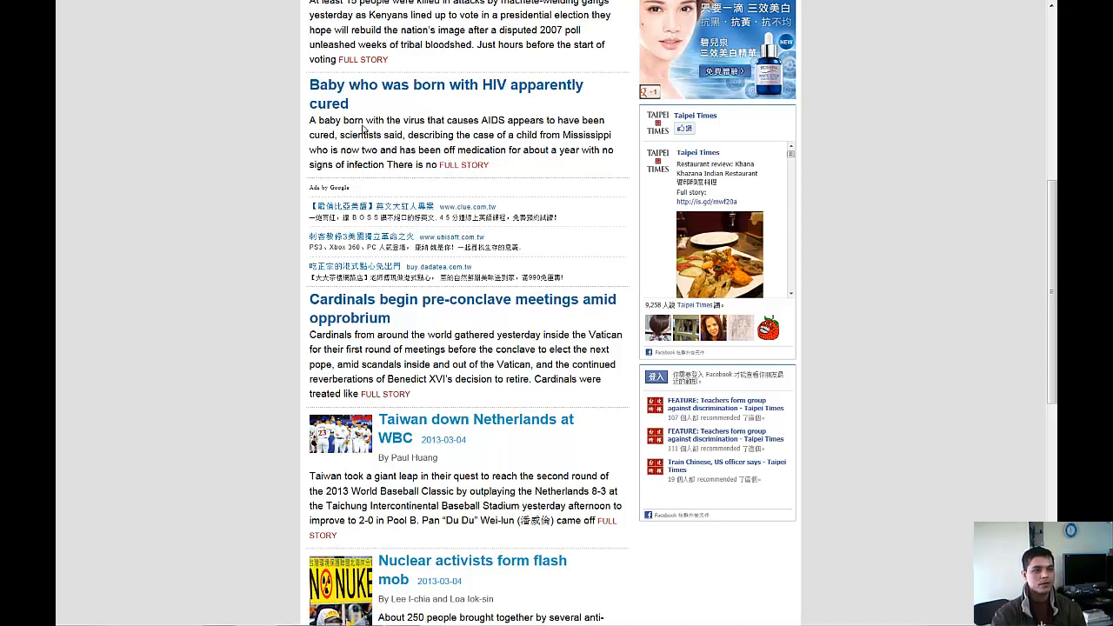
mouse_move(396, 115)
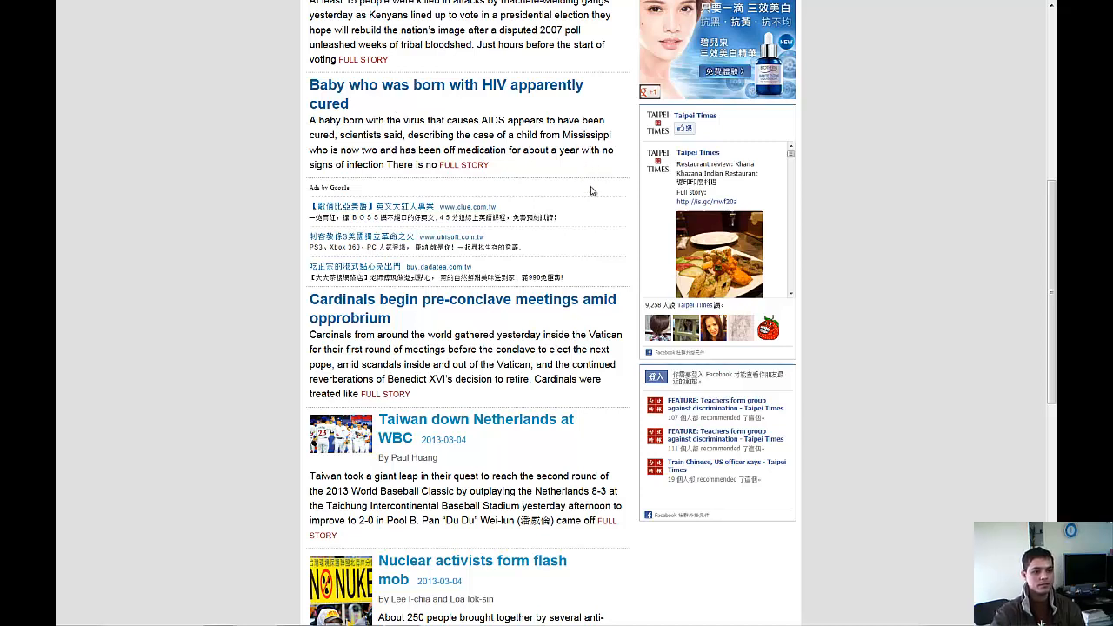
Scroll slightly until the nuclear flash mob story shows fully, gas plant headline below.
scroll("down", 3)
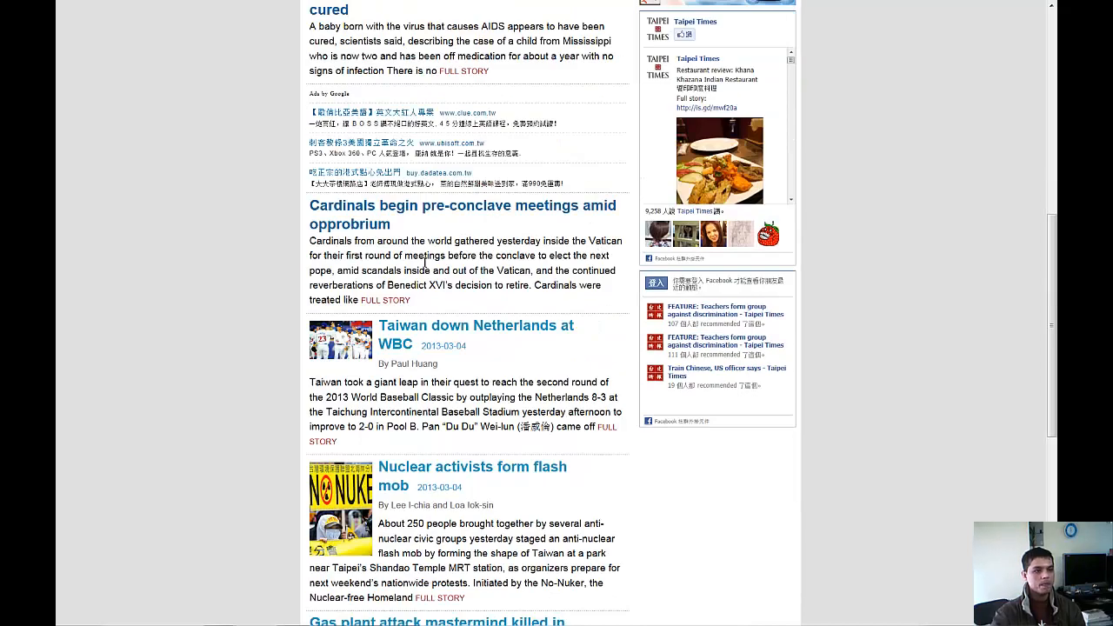
mouse_move(300, 216)
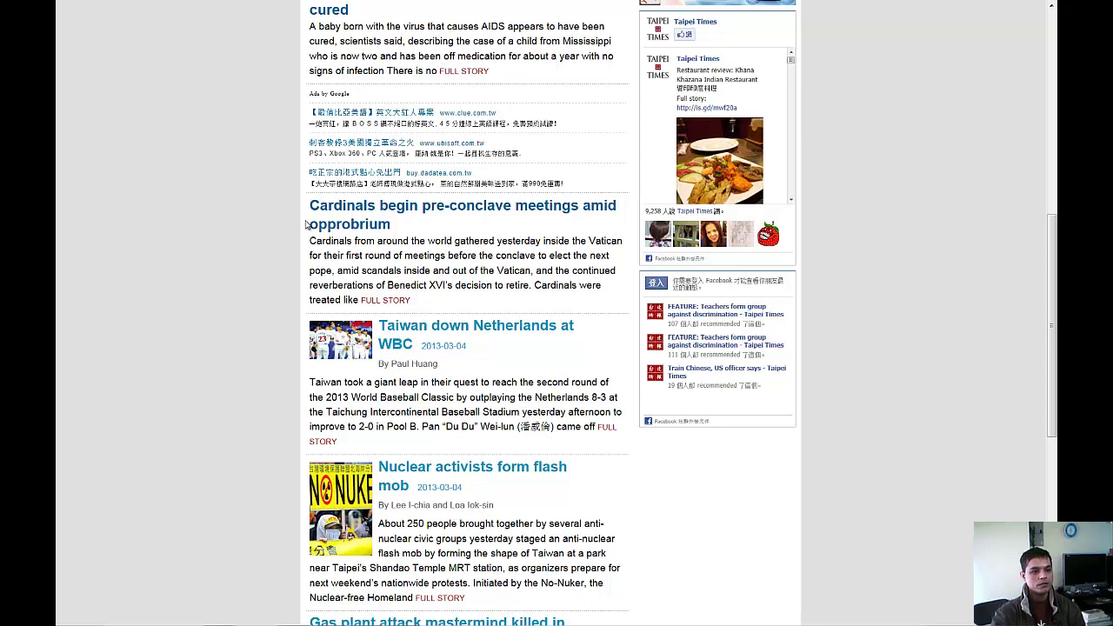
mouse_move(469, 219)
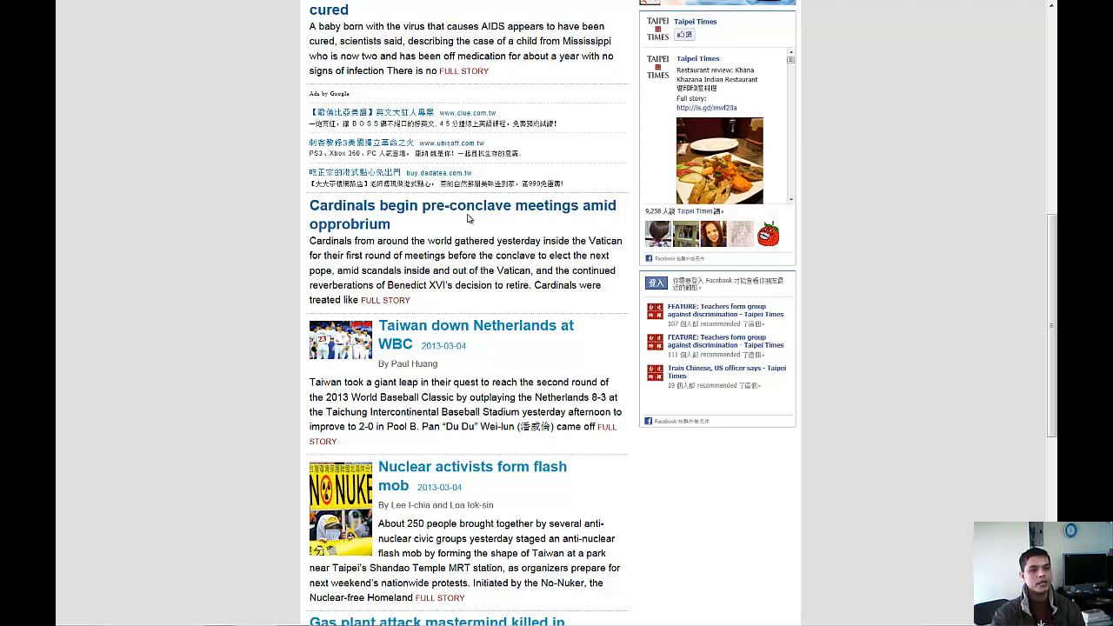
mouse_move(615, 224)
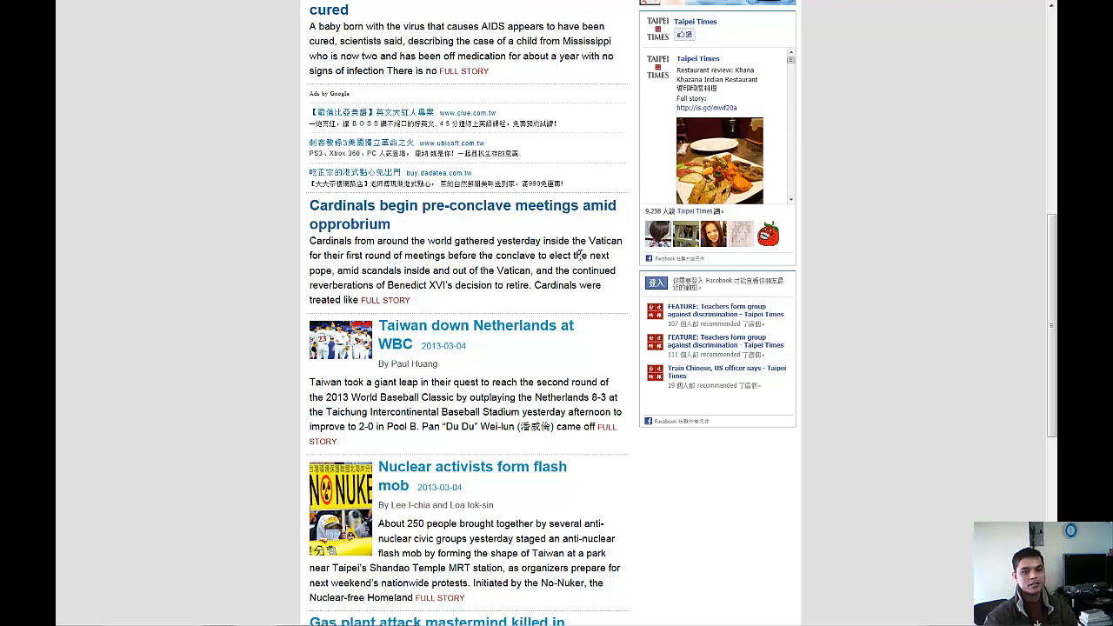
mouse_move(402, 237)
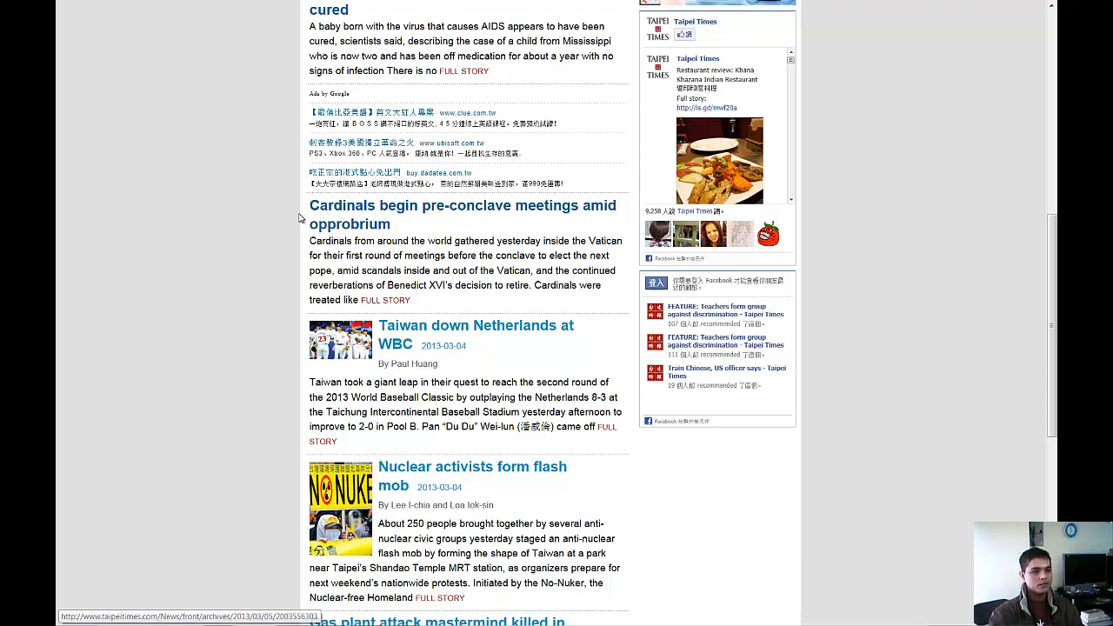
mouse_move(399, 224)
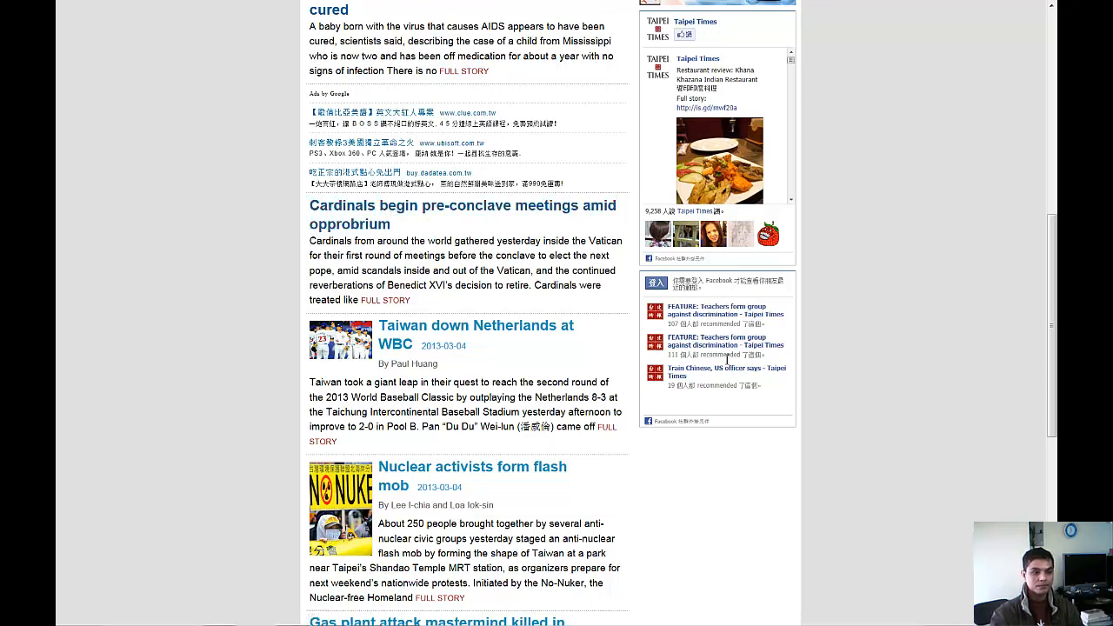
scroll("down", 3)
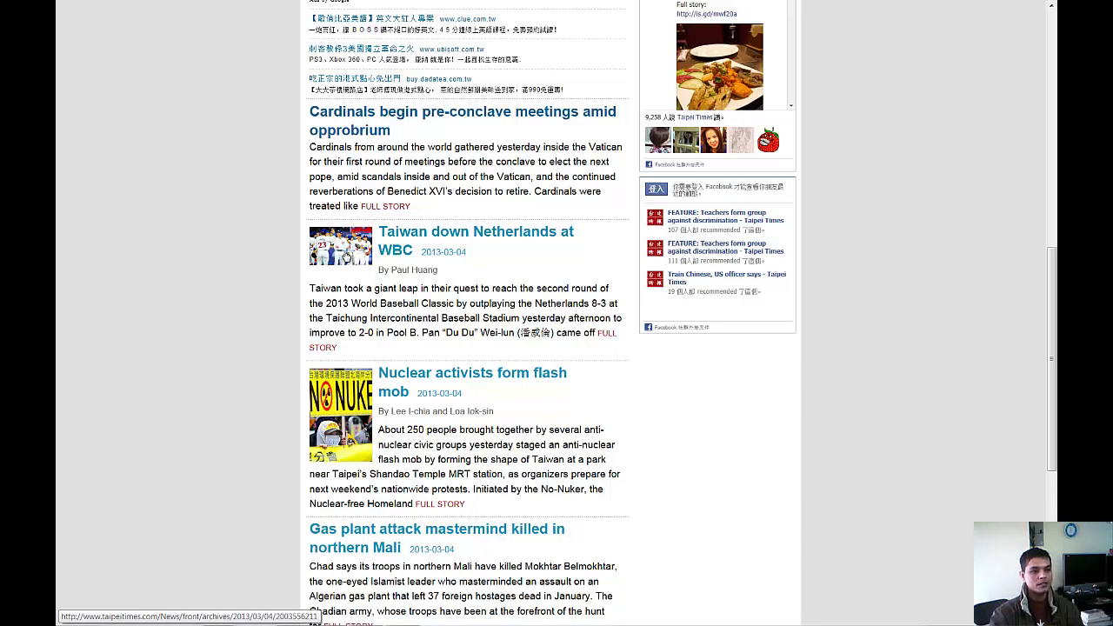
mouse_move(467, 250)
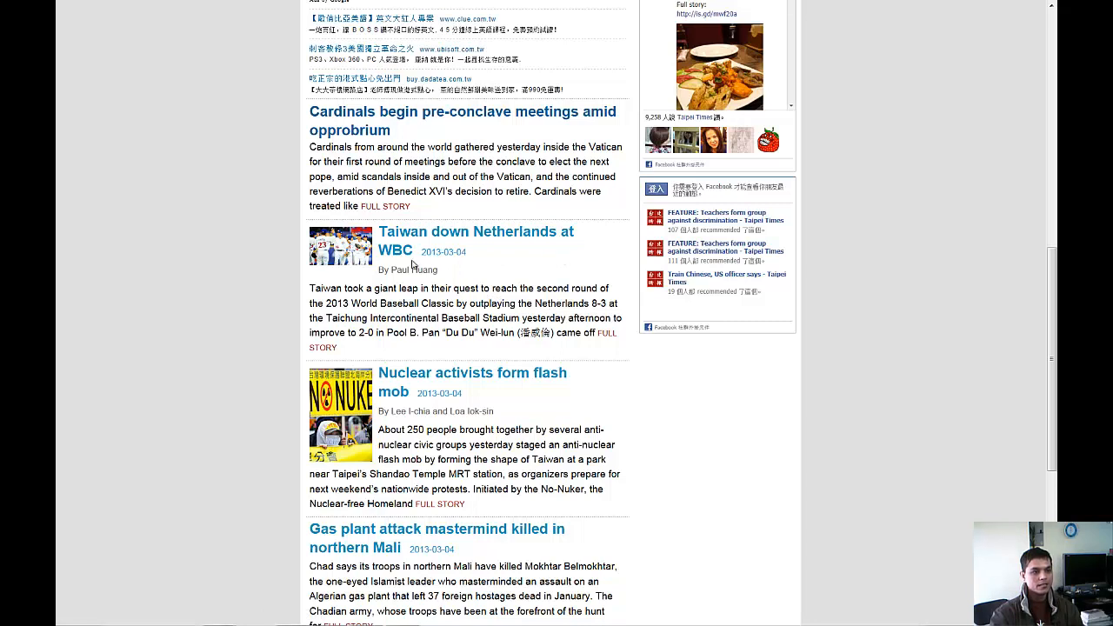
mouse_move(396, 266)
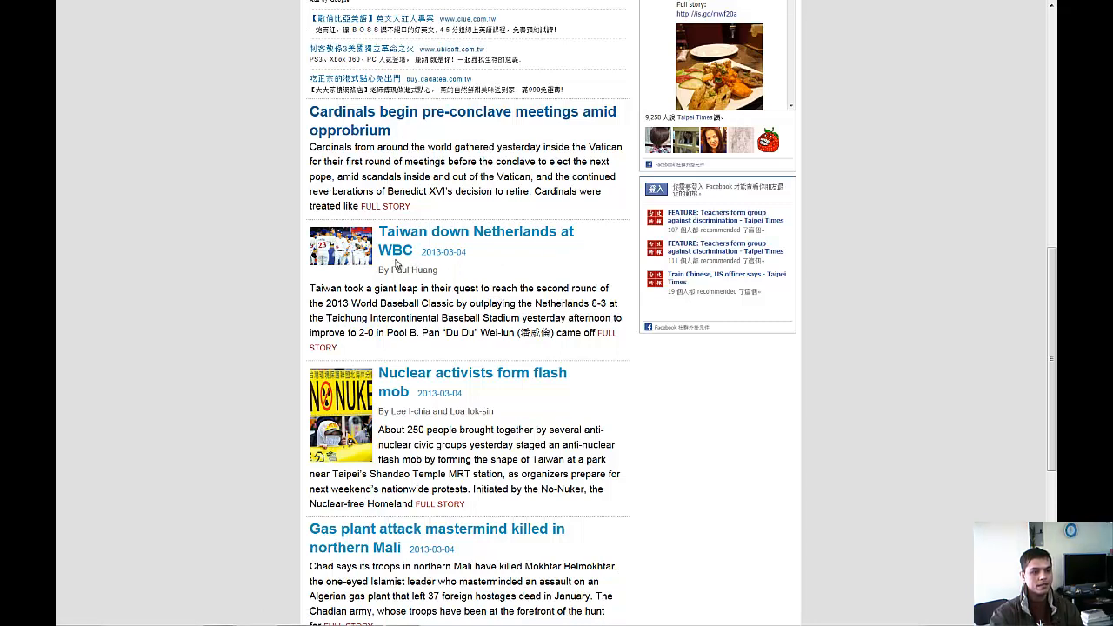
mouse_move(473, 241)
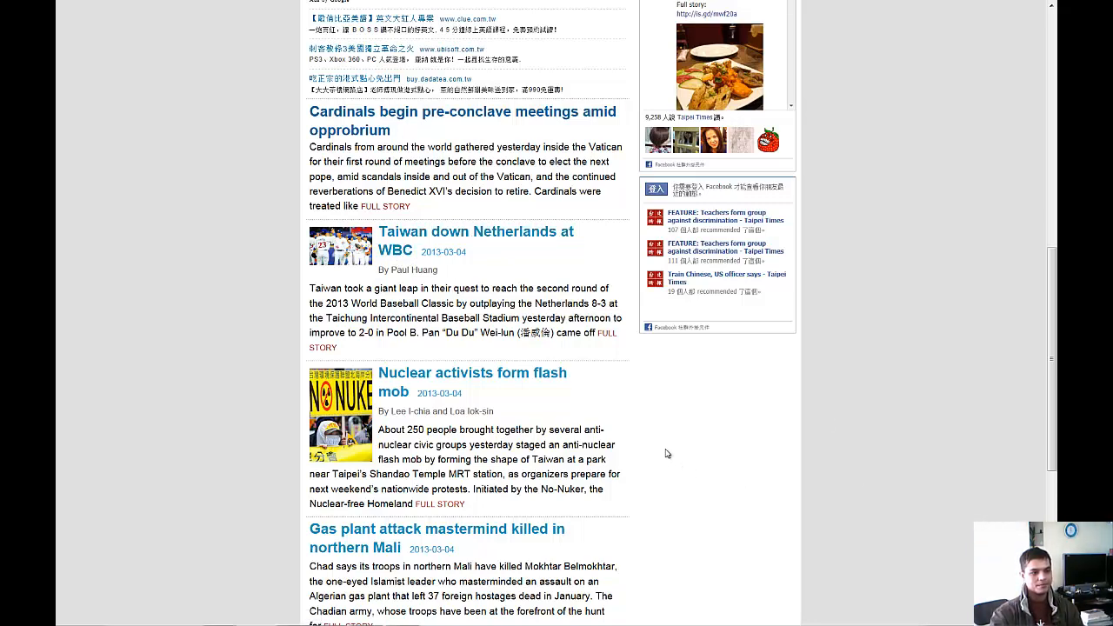
scroll("down", 3)
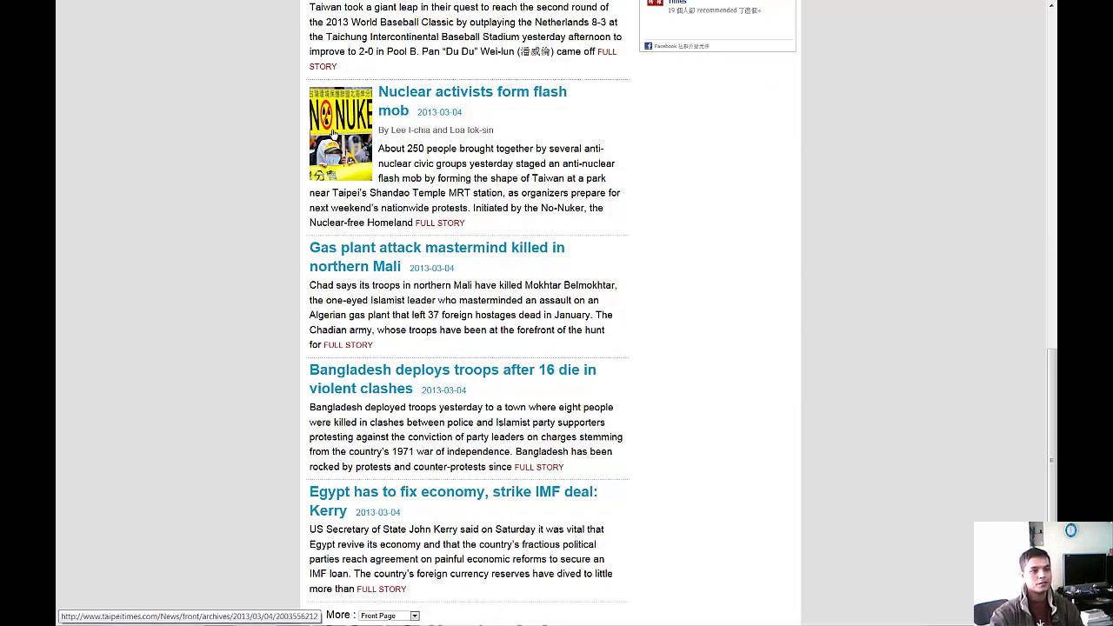
mouse_move(402, 111)
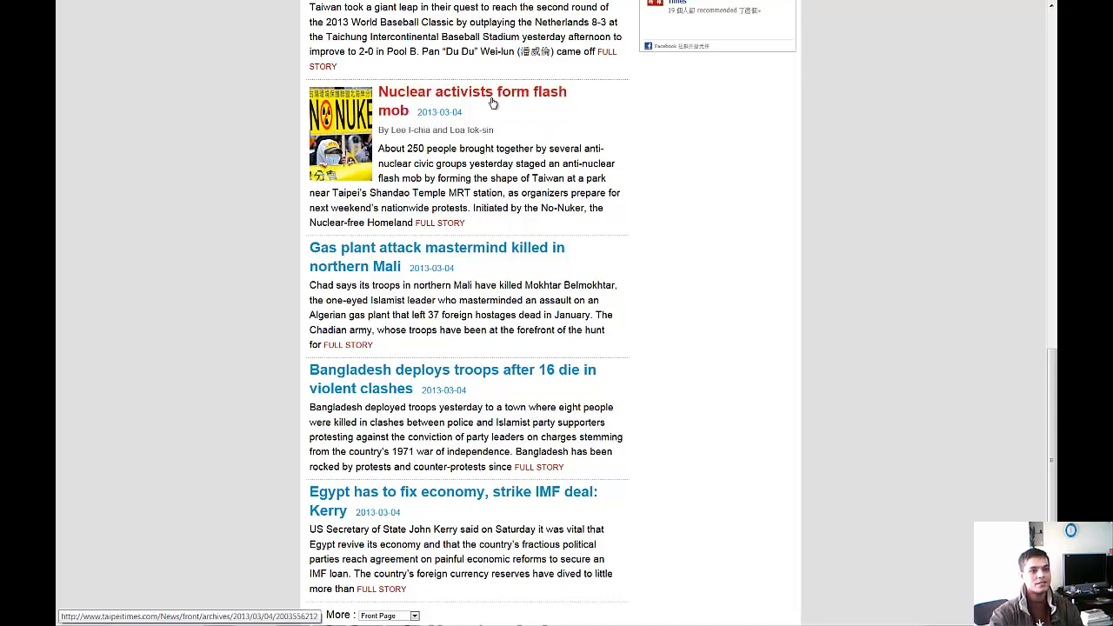
mouse_move(570, 107)
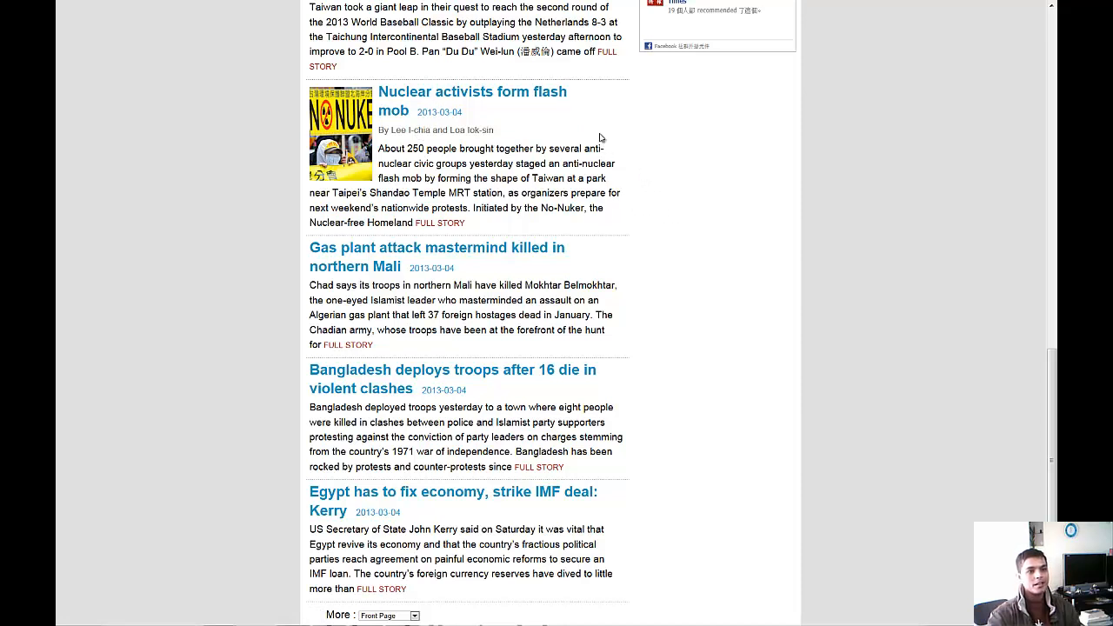
mouse_move(625, 99)
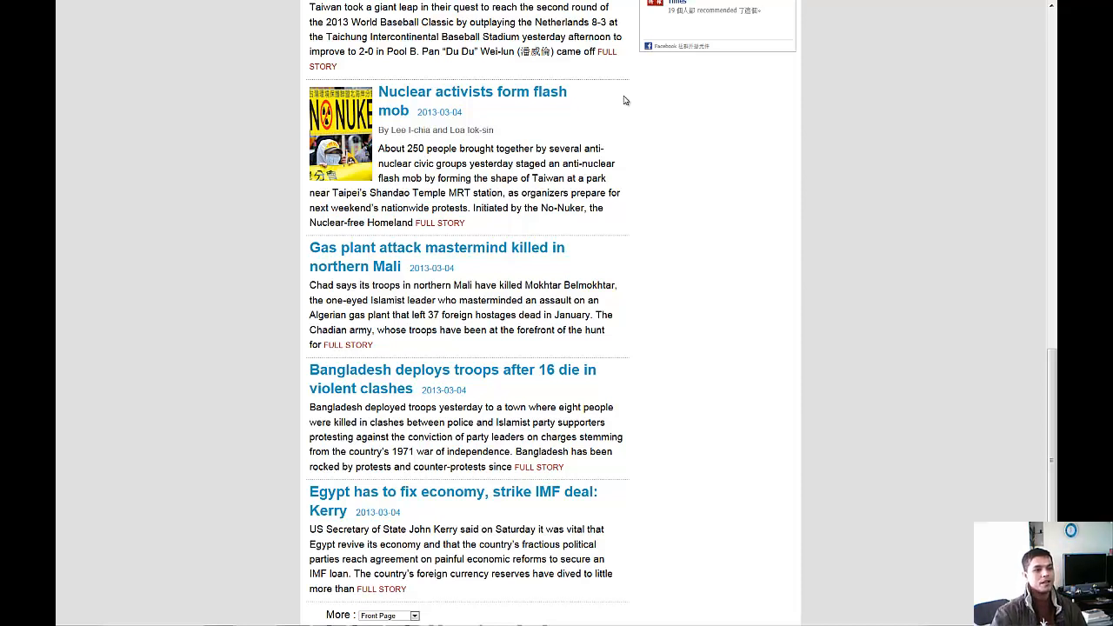
Scroll to the Taipei Times footer, then switch to the China Post Online tab.
scroll("down", 3)
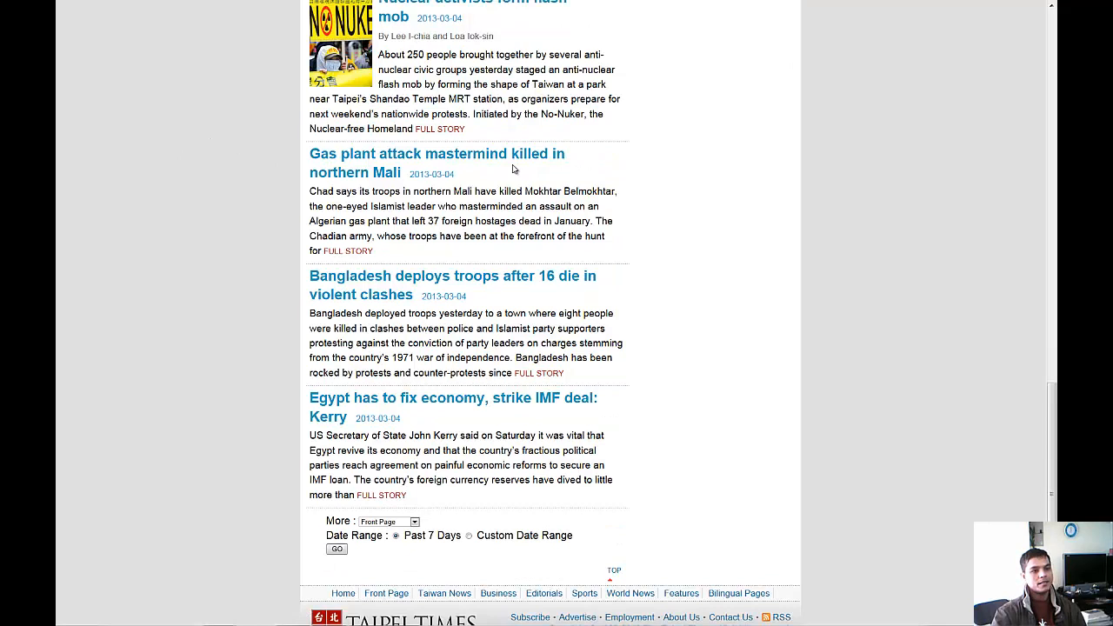
mouse_move(644, 182)
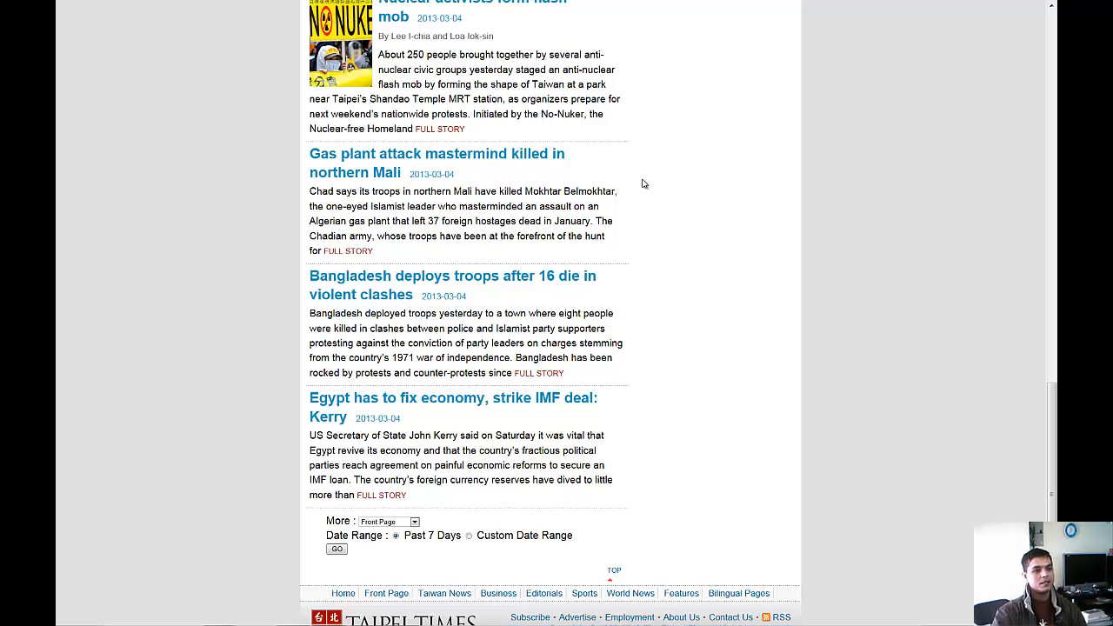
scroll("down", 3)
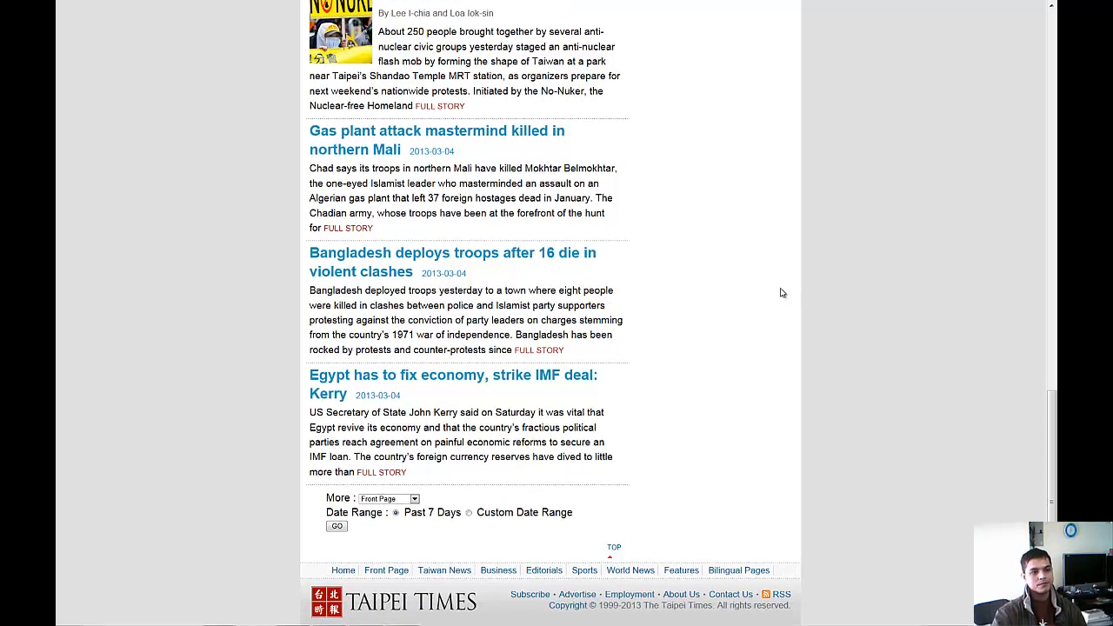
mouse_move(327, 262)
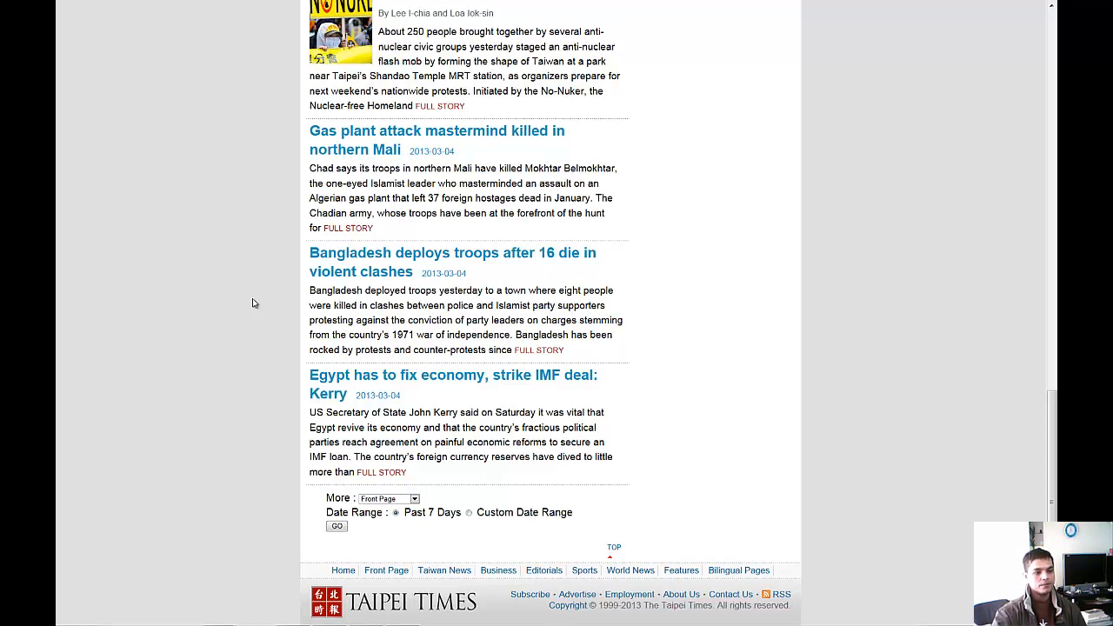
mouse_move(428, 387)
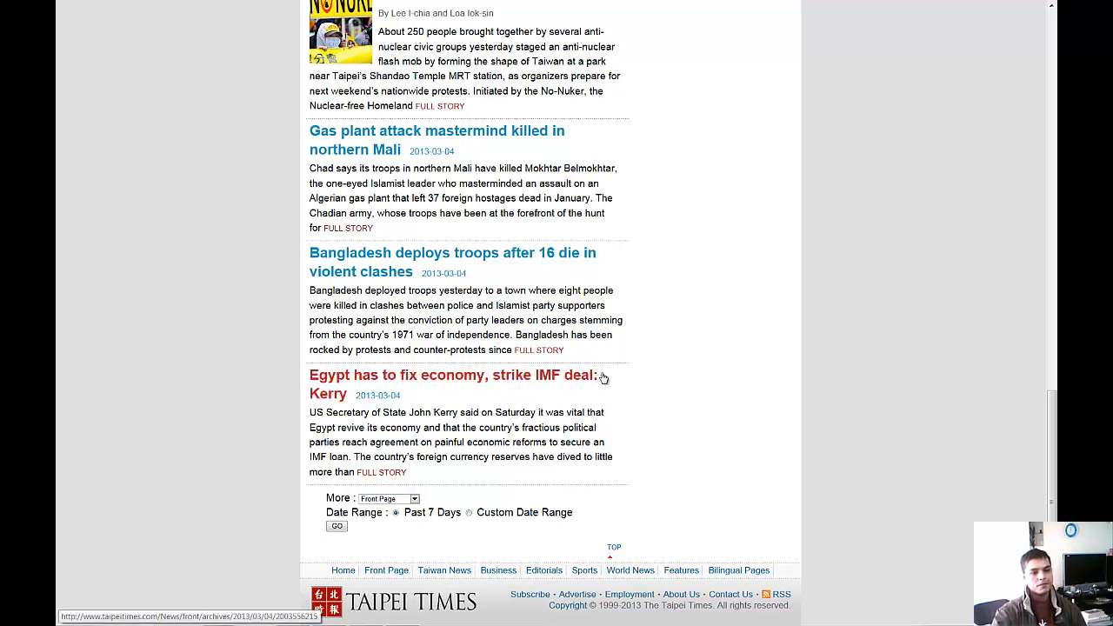
mouse_move(310, 404)
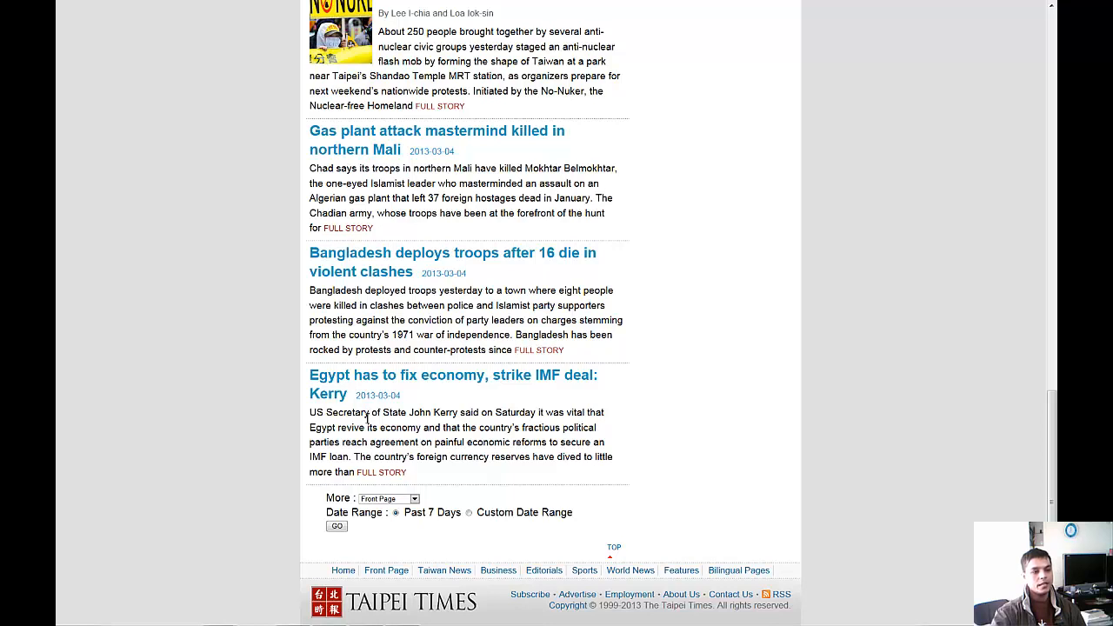
mouse_move(722, 430)
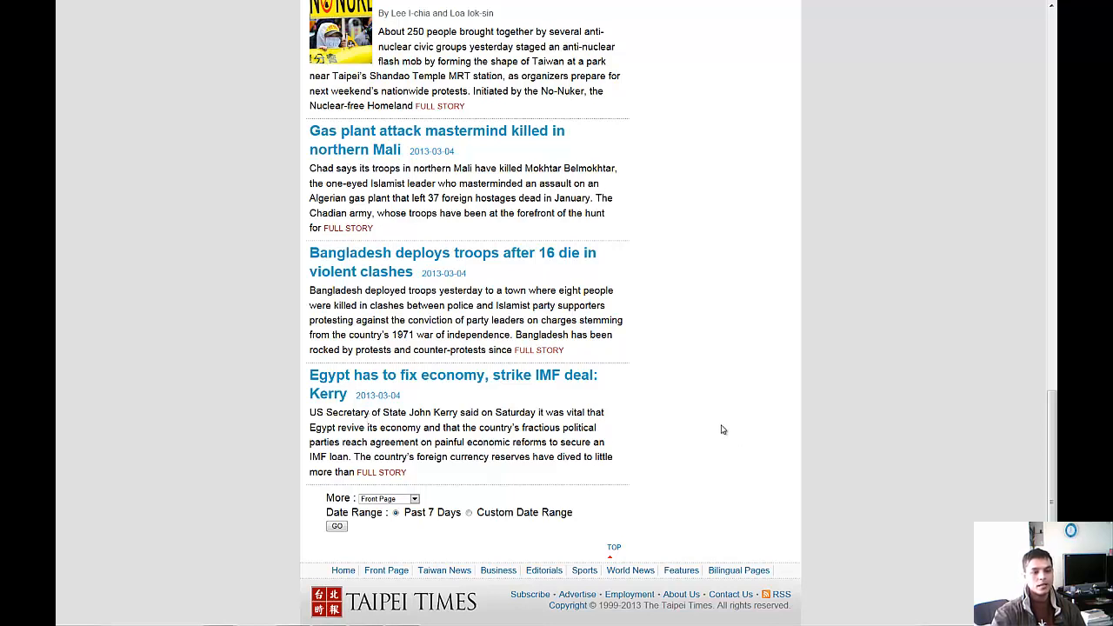
mouse_move(728, 409)
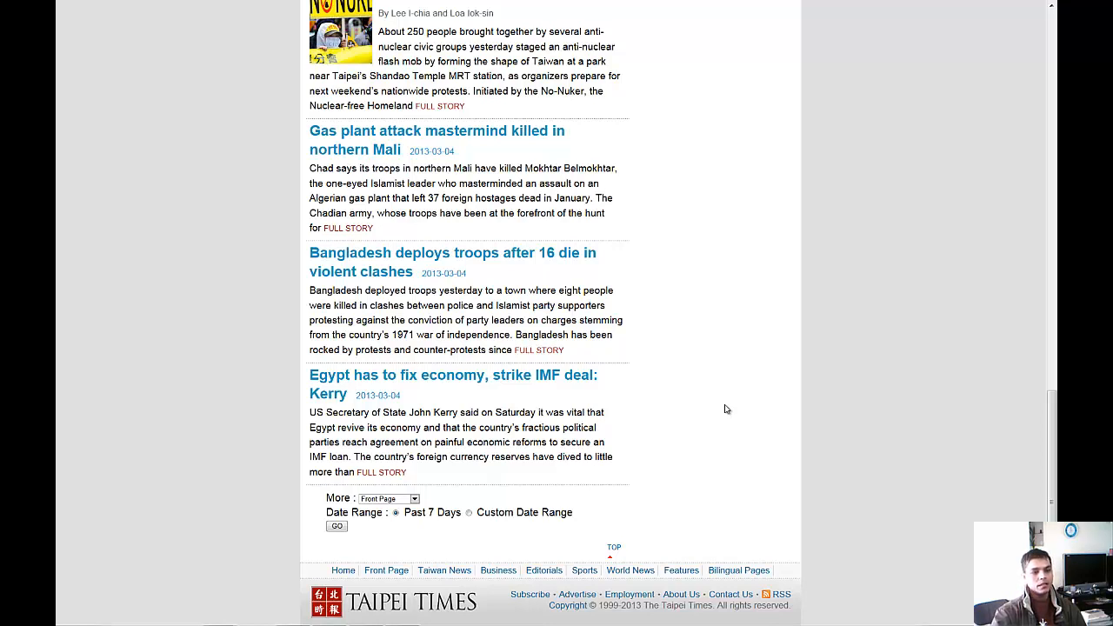
mouse_move(724, 406)
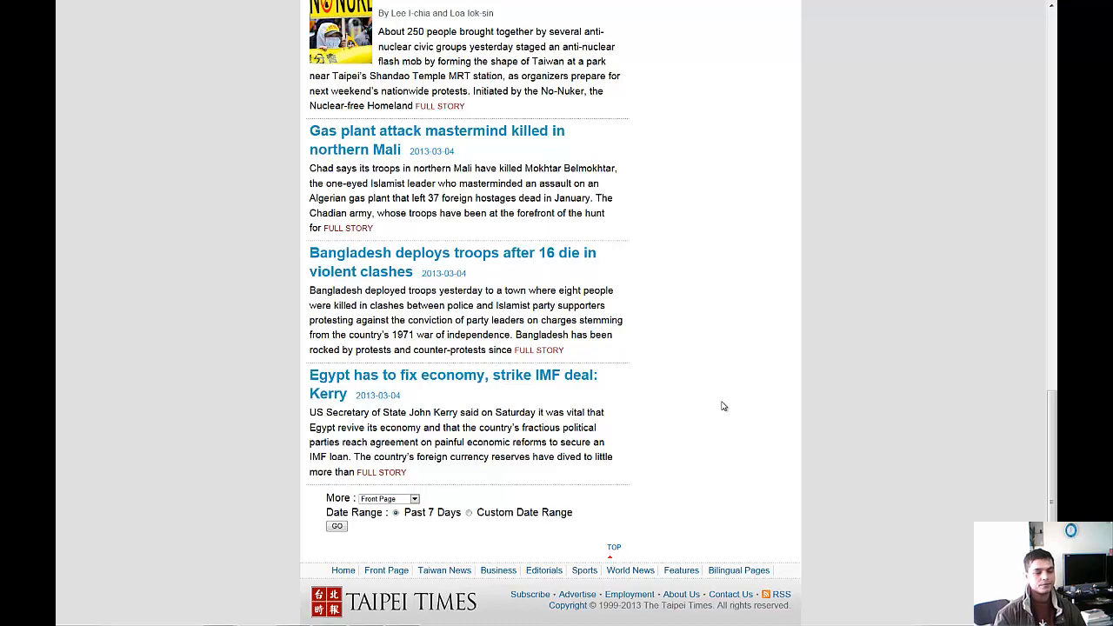
mouse_move(878, 378)
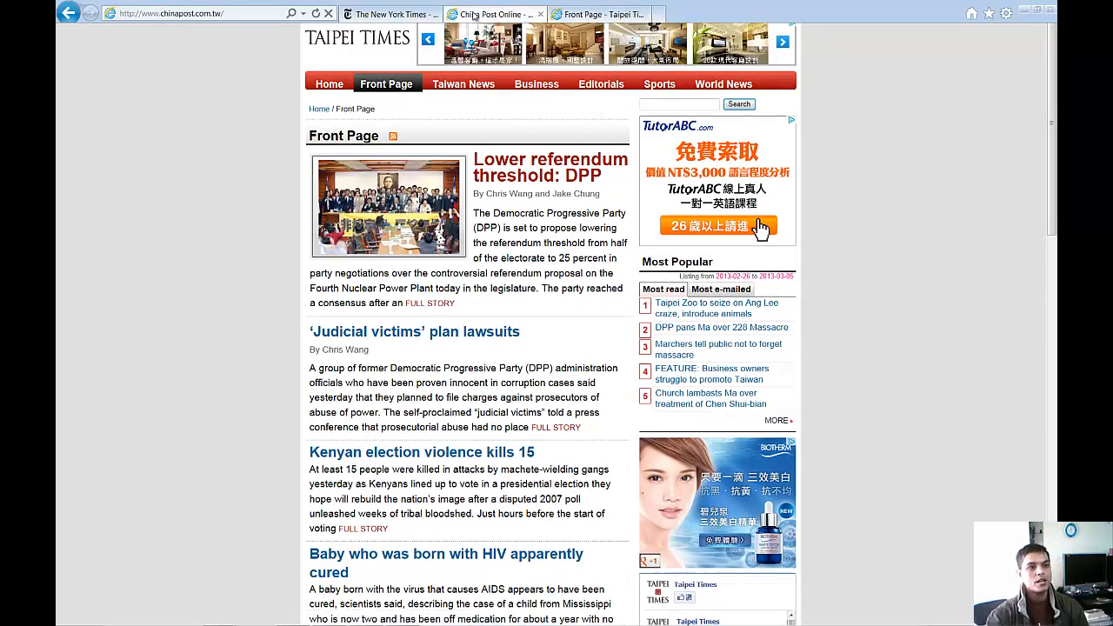
left_click(473, 14)
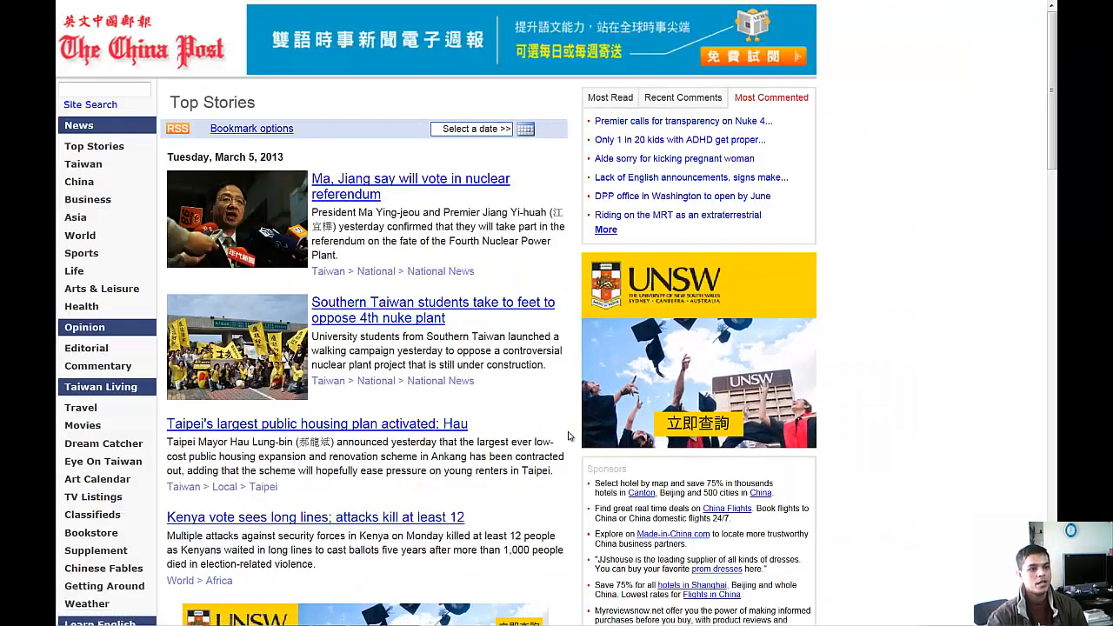
mouse_move(370, 195)
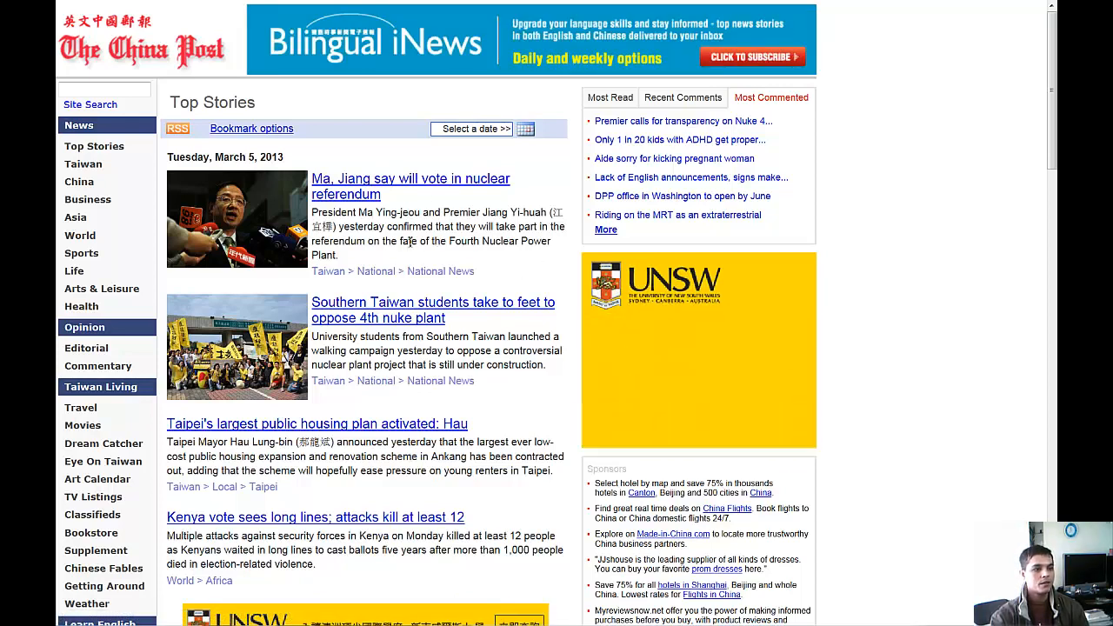
Scroll China Post Top Stories past Kenya to the Ortega and baby HIV cure stories.
scroll("down", 3)
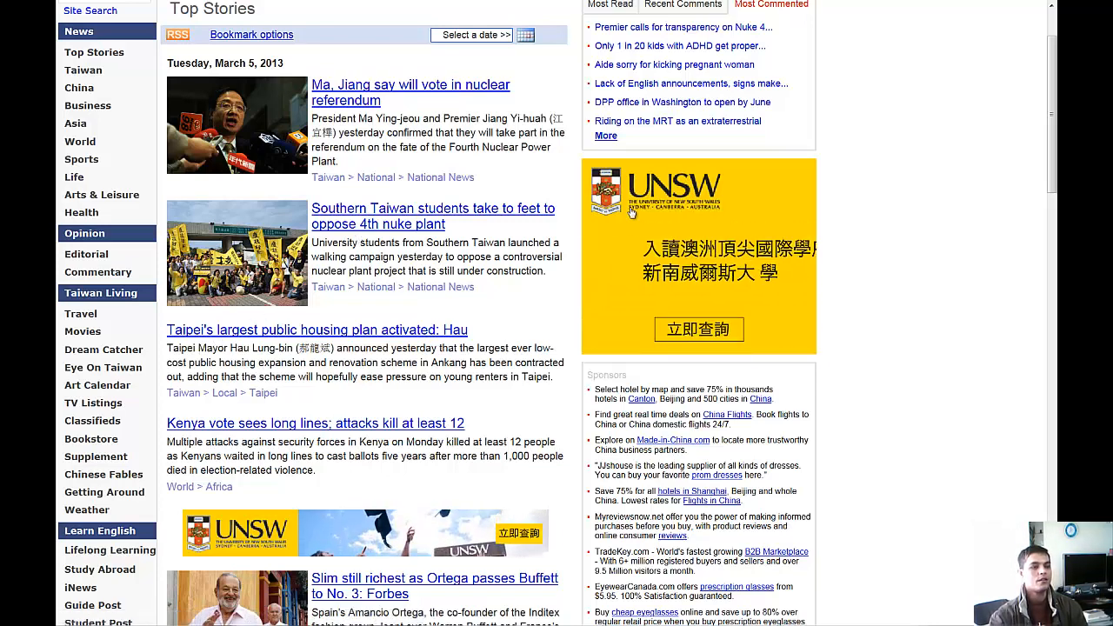
scroll("down", 3)
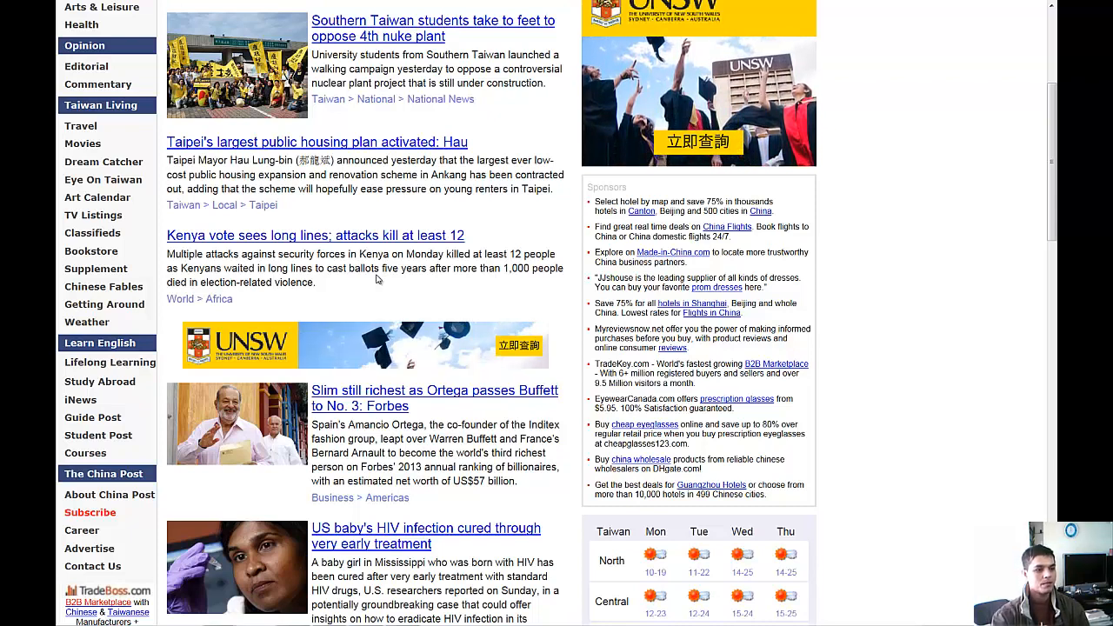
Scroll to the March 4 section with the Queen's illness and Taiwan's WBC win.
scroll("down", 3)
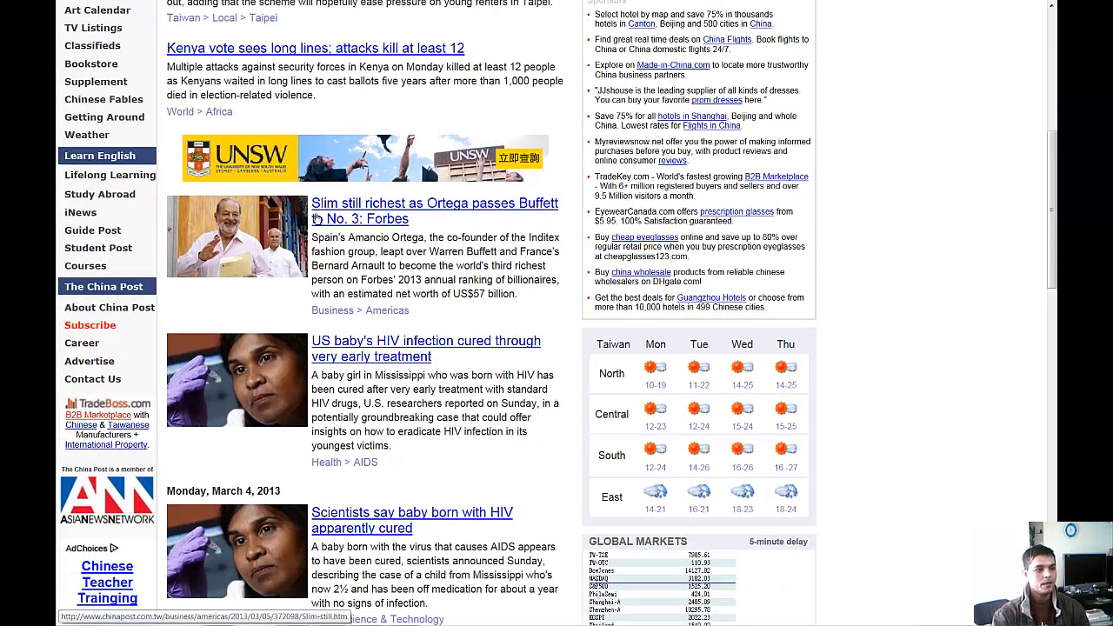
mouse_move(415, 214)
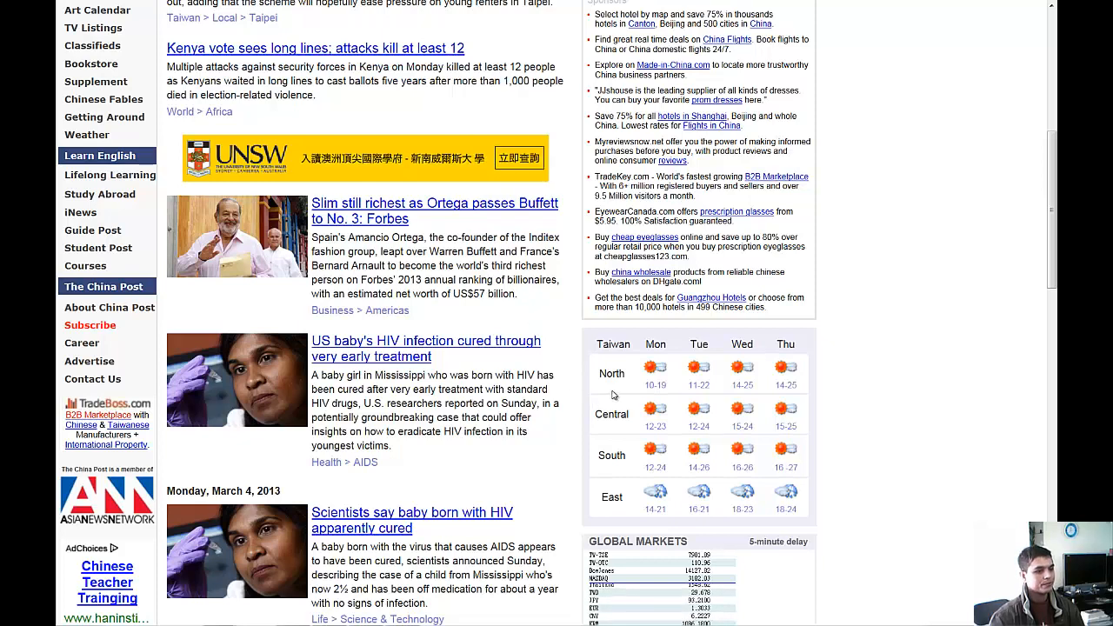
mouse_move(296, 374)
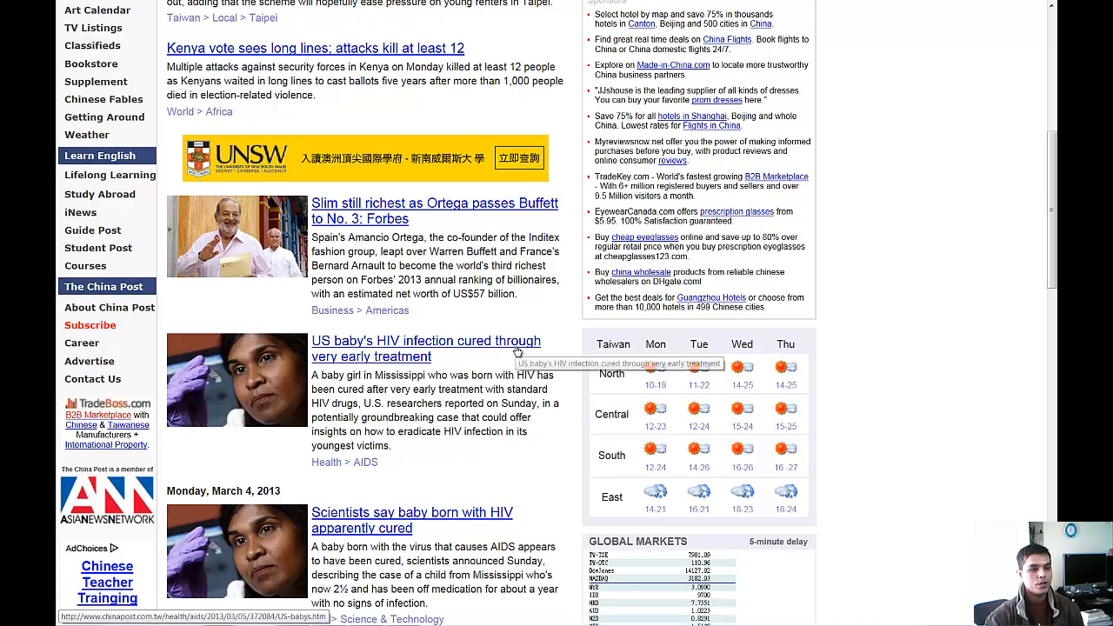
mouse_move(435, 387)
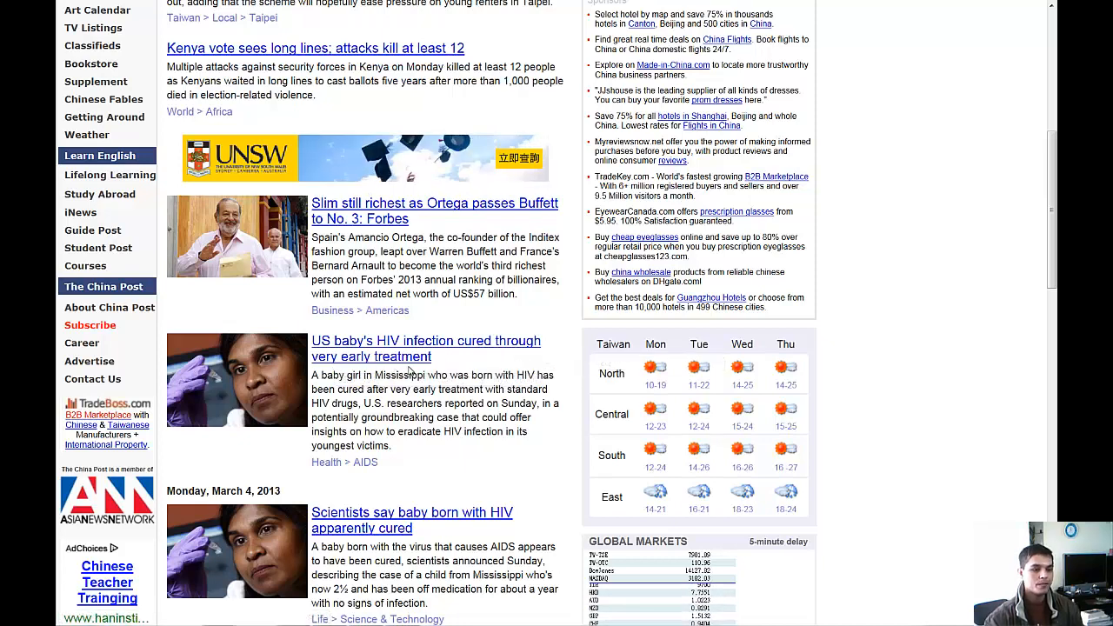
scroll("down", 3)
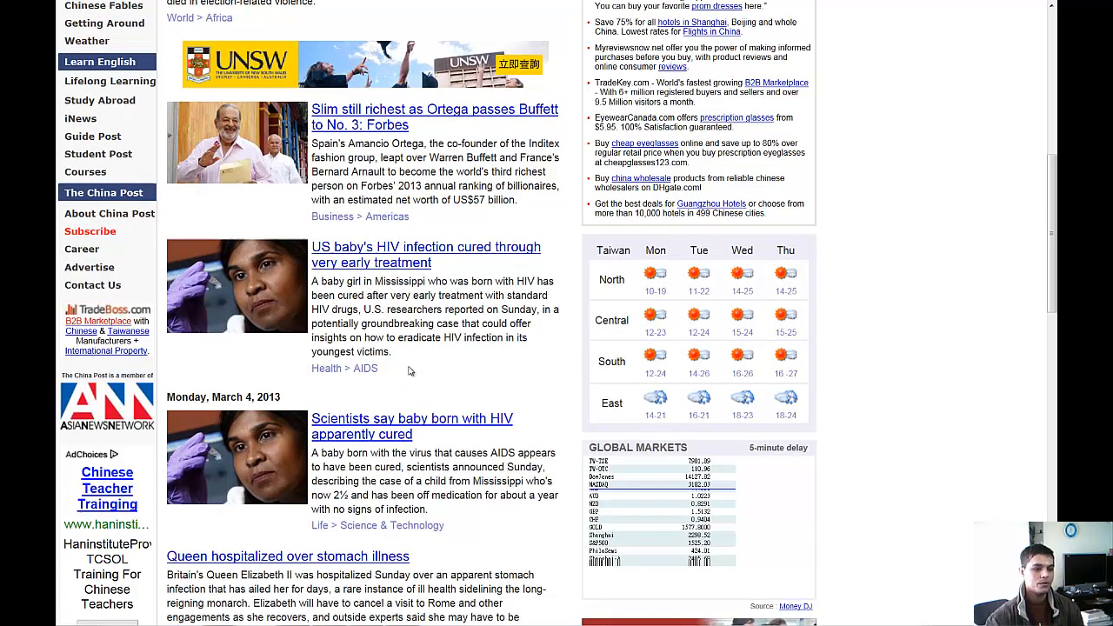
scroll("down", 3)
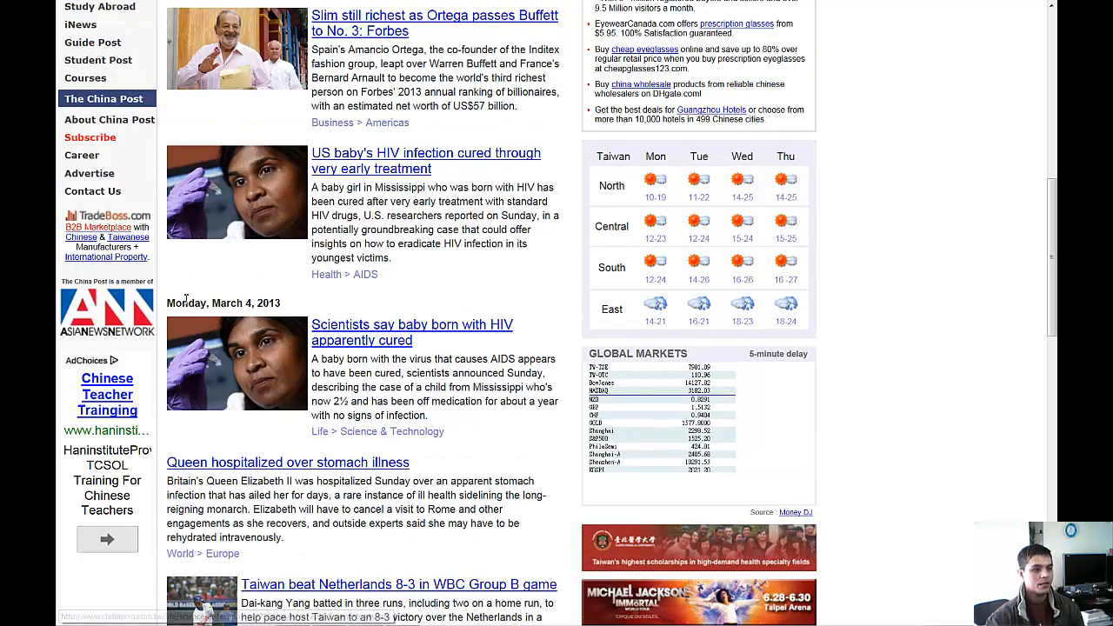